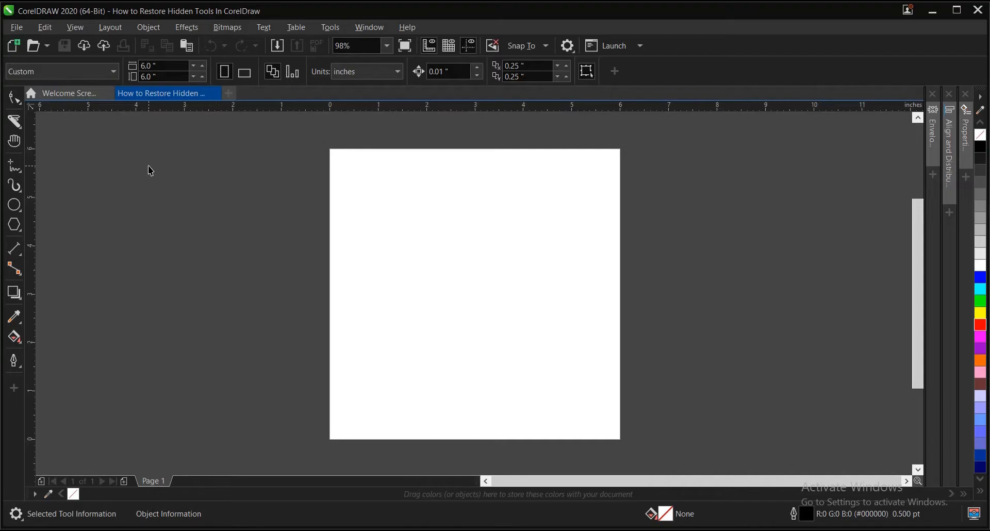
pyautogui.moveTo(22, 86)
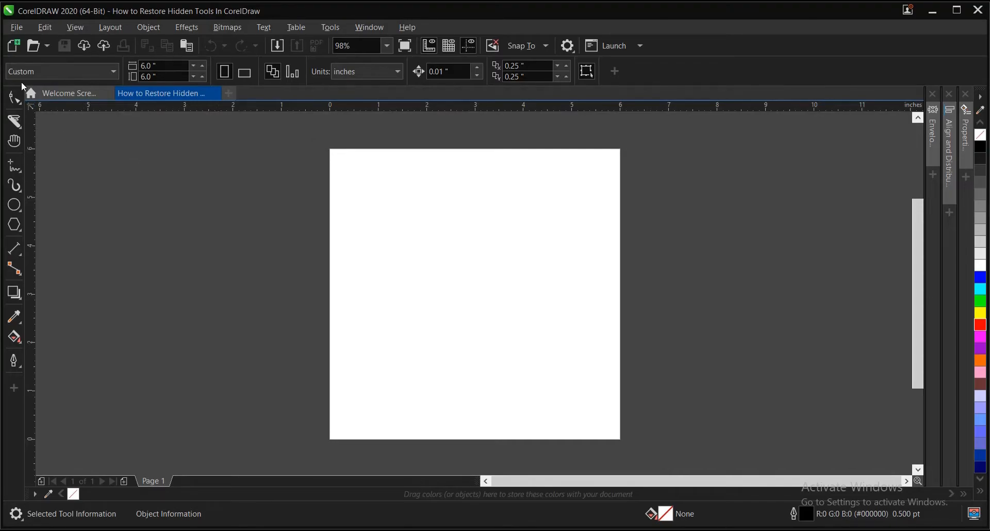
# - Look through the toolbox and its customize list, closing it without changes
pyautogui.click(14, 249)
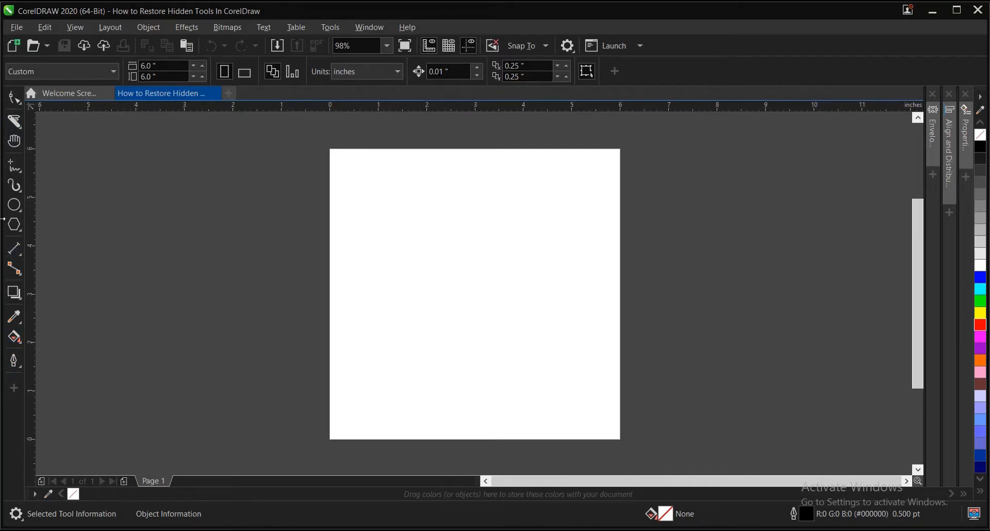
pyautogui.moveTo(102, 210)
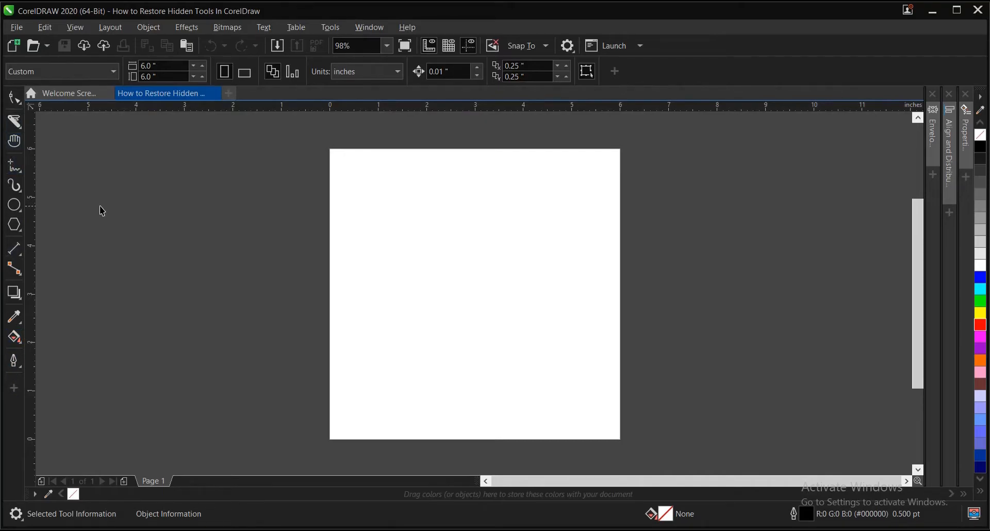
pyautogui.moveTo(107, 212)
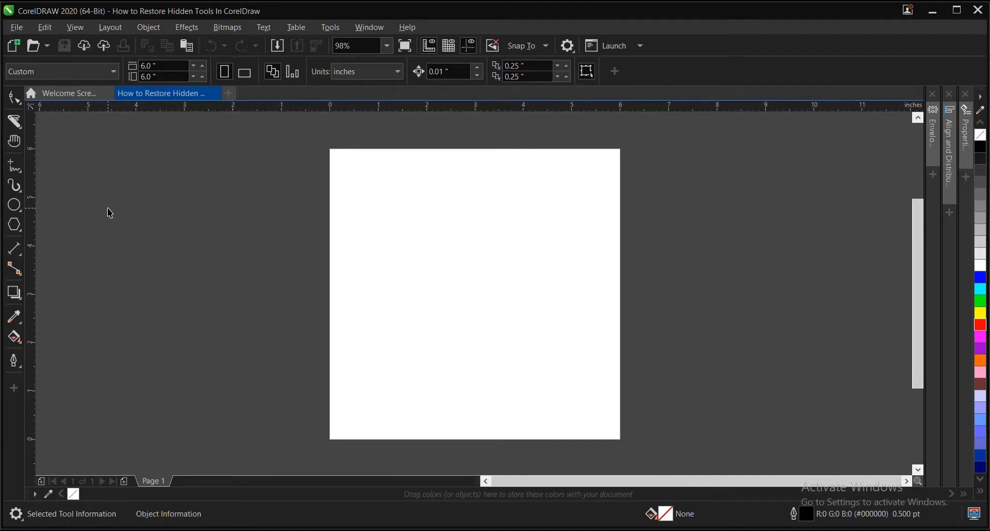
pyautogui.moveTo(189, 227)
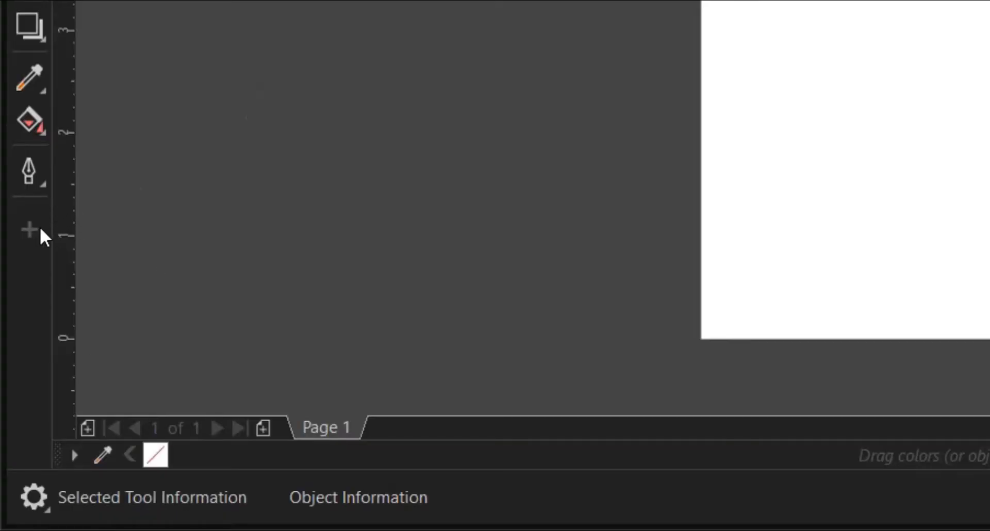
pyautogui.moveTo(28, 230)
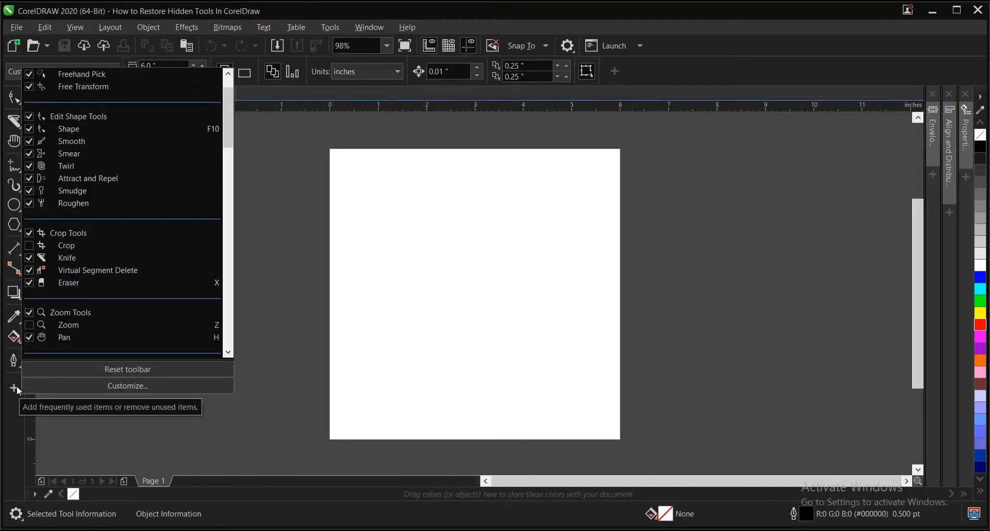
pyautogui.click(126, 306)
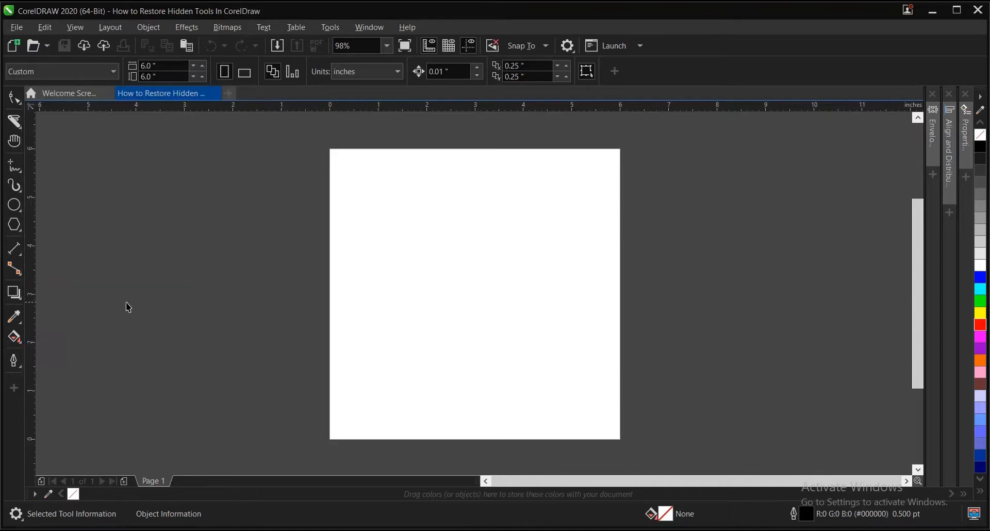
pyautogui.click(14, 97)
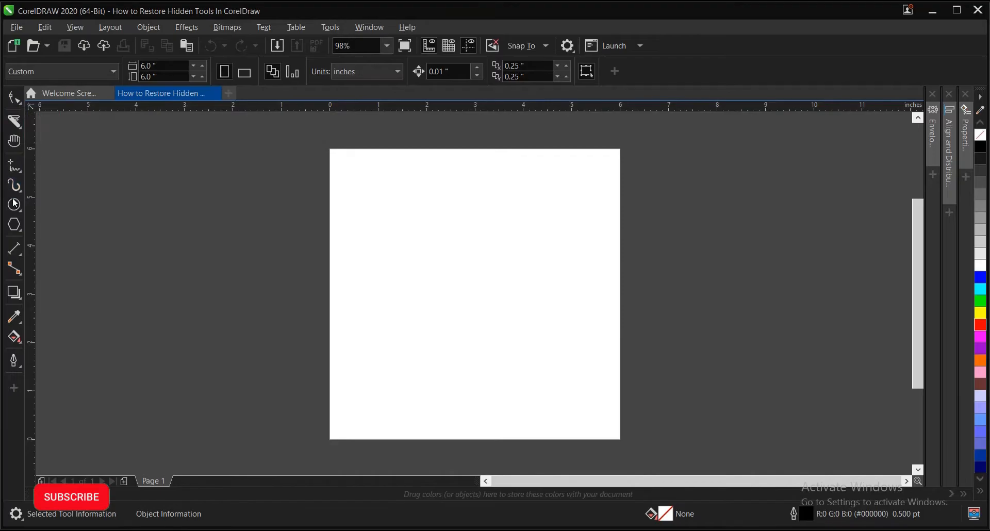
pyautogui.click(13, 268)
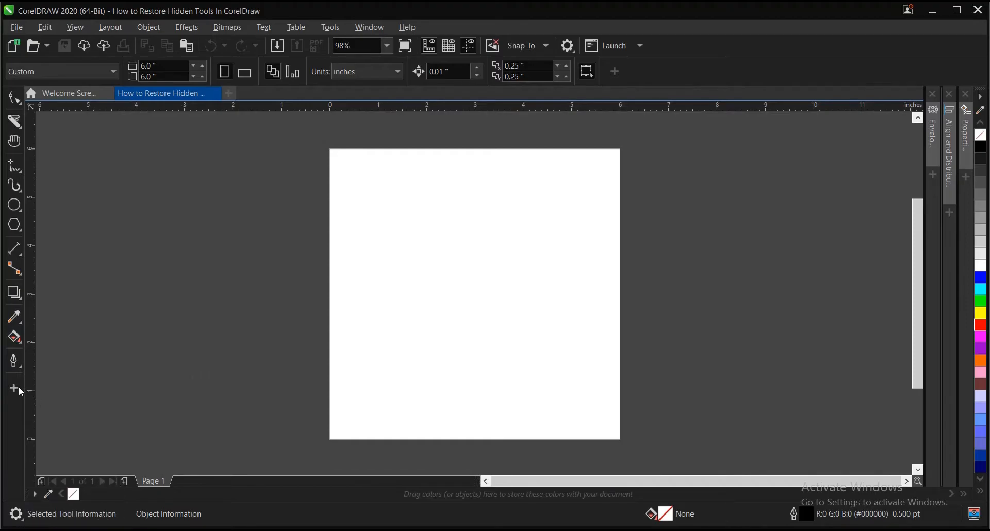
pyautogui.moveTo(14, 390)
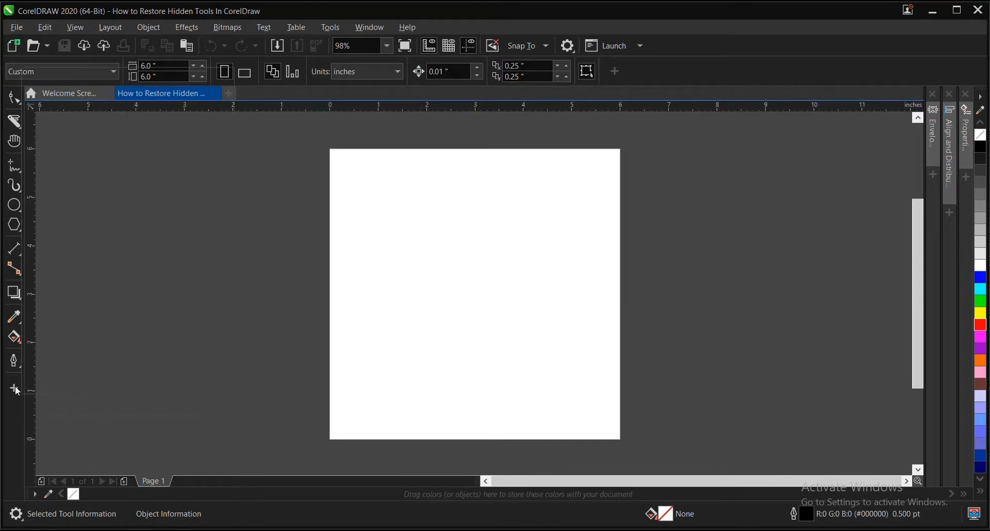
# - Tick the Rectangle Tools and Text Tools entries in the toolbox customize list
pyautogui.click(14, 389)
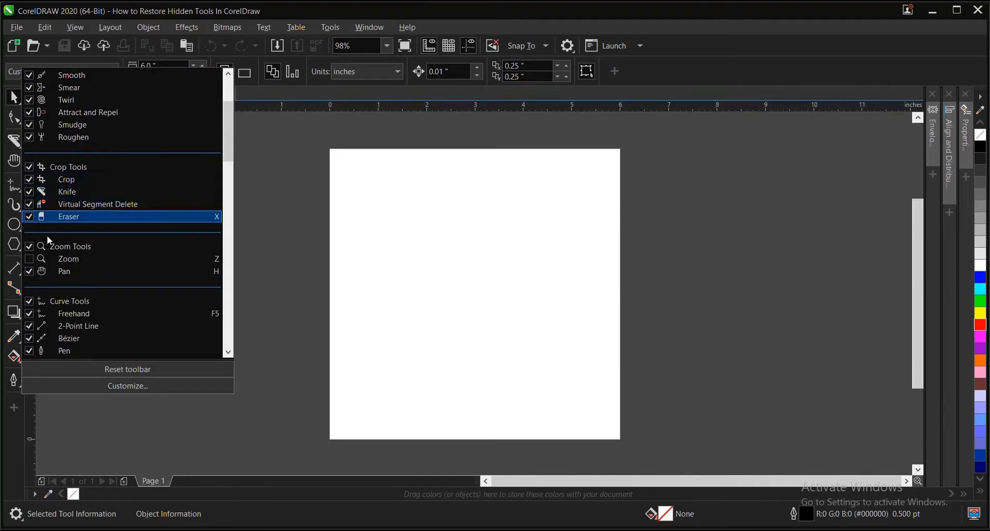
pyautogui.moveTo(68, 259)
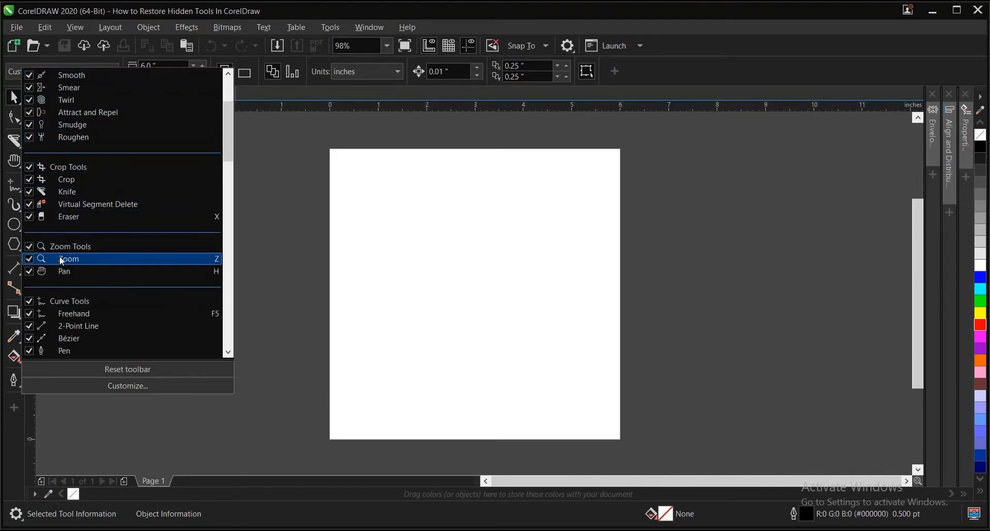
pyautogui.scroll(-3)
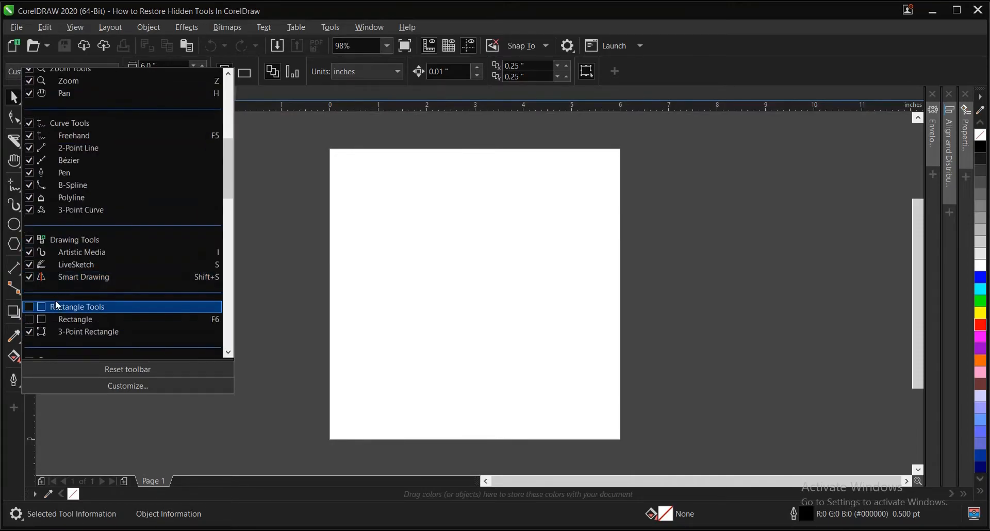
pyautogui.click(29, 306)
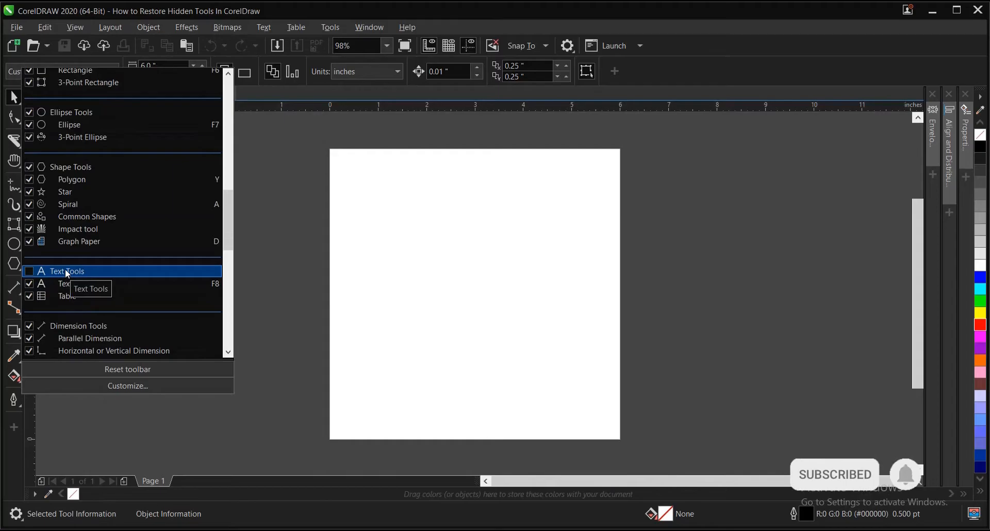
pyautogui.click(29, 271)
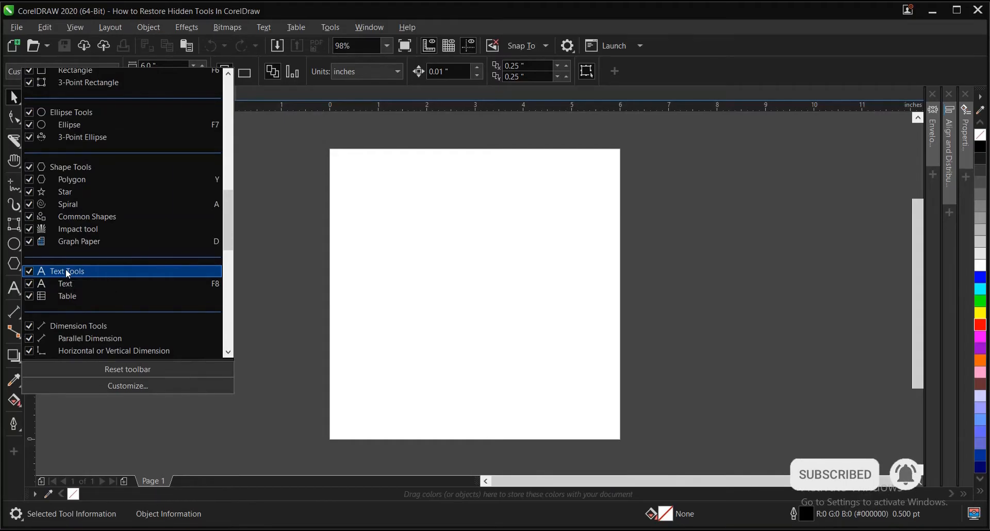
pyautogui.scroll(-3)
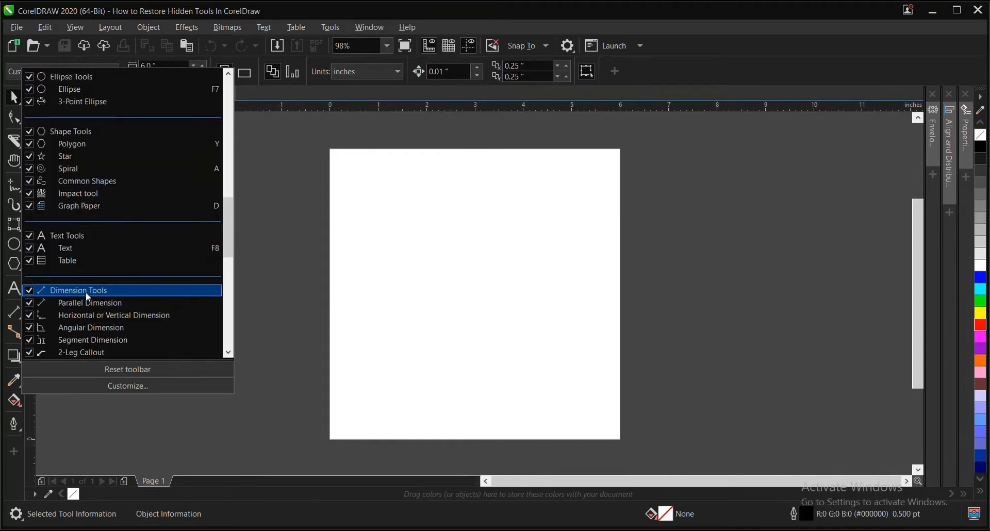
# - Tick the Transparency tool further down the customize list
pyautogui.scroll(-3)
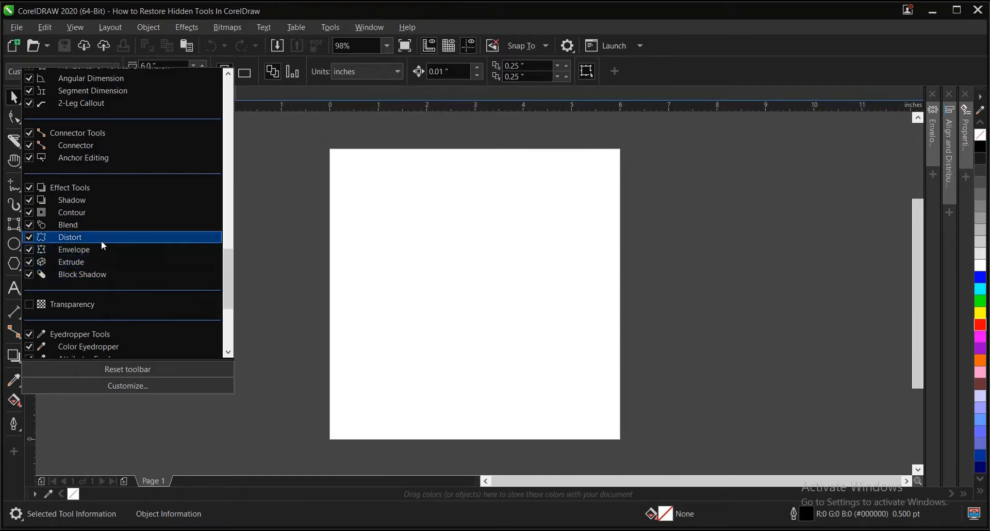
pyautogui.scroll(-3)
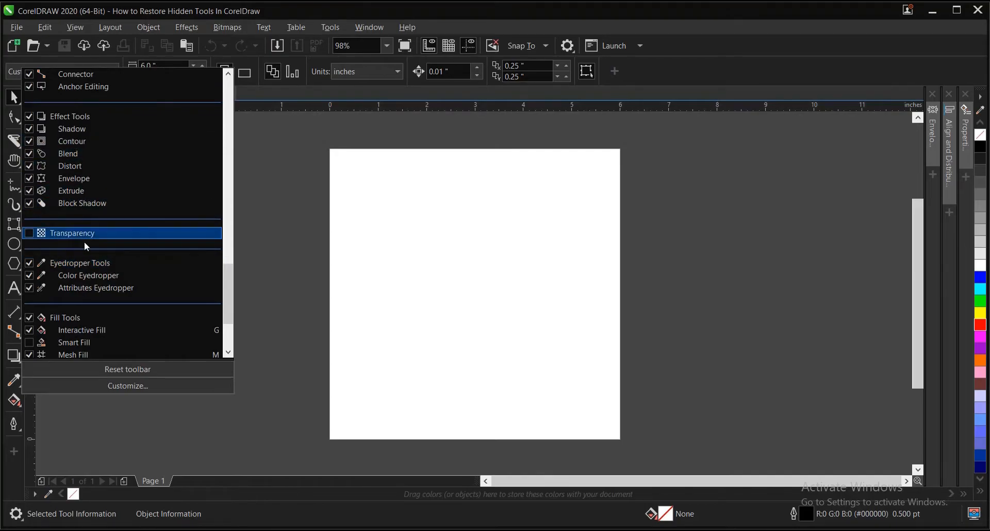
pyautogui.moveTo(84, 235)
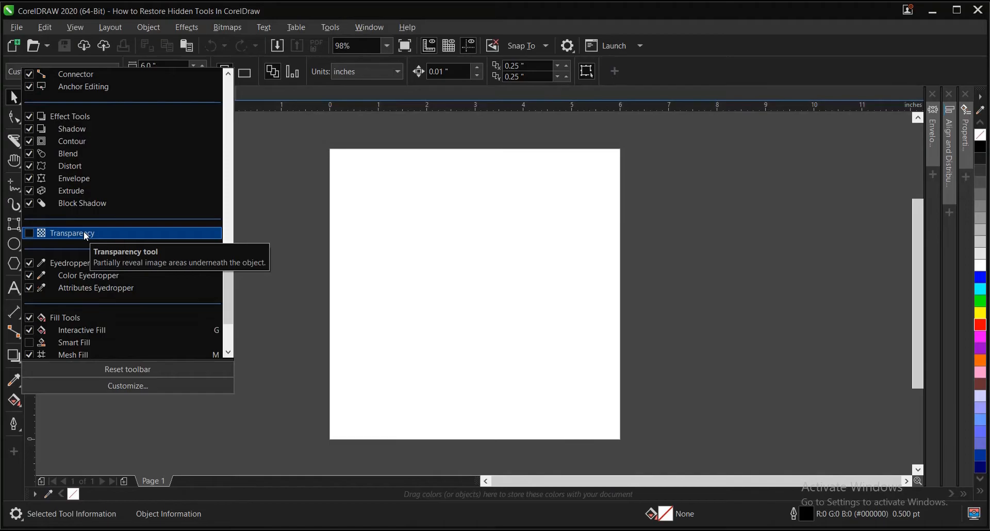
pyautogui.click(29, 233)
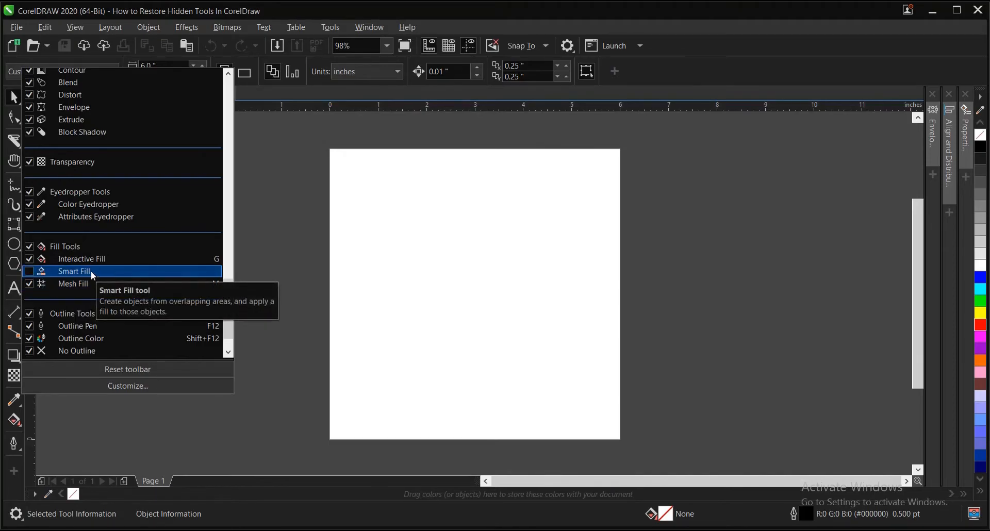
pyautogui.moveTo(93, 272)
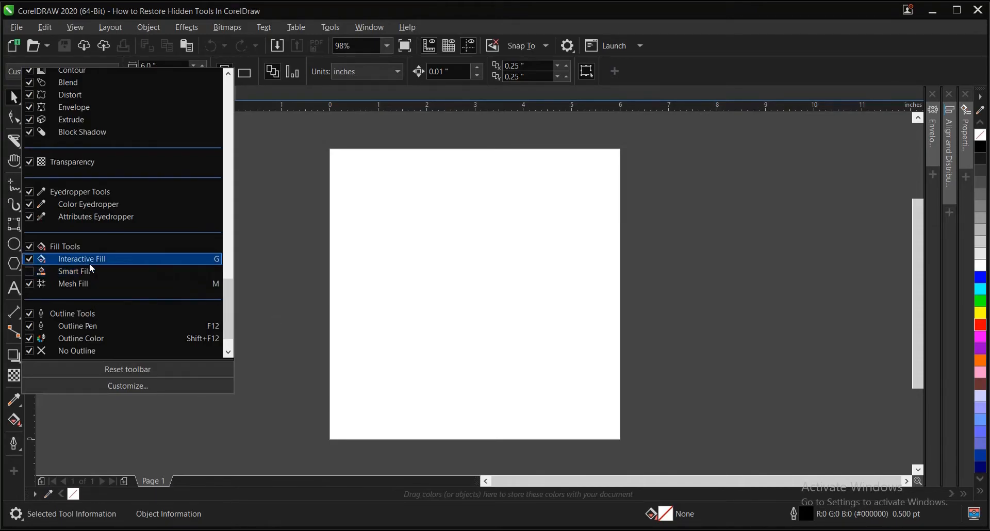
pyautogui.moveTo(72, 271)
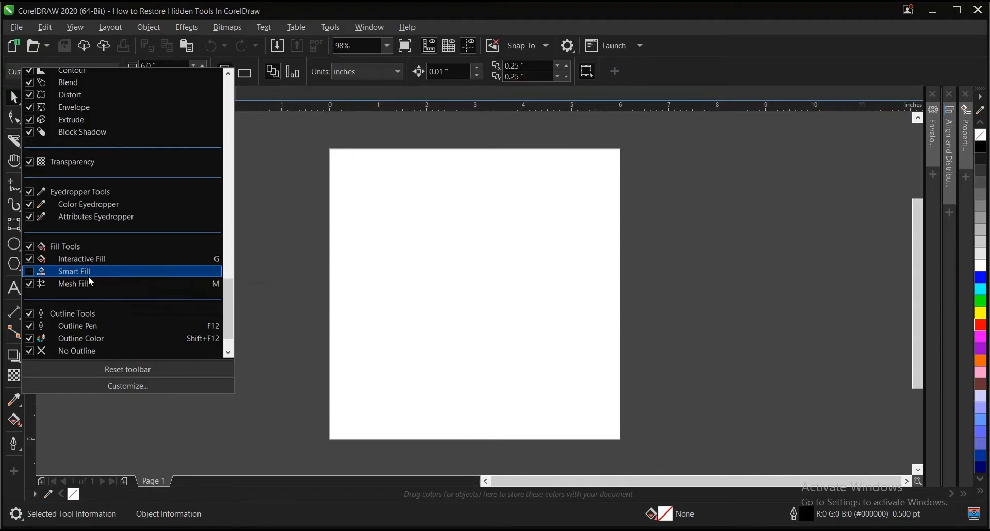
pyautogui.moveTo(92, 277)
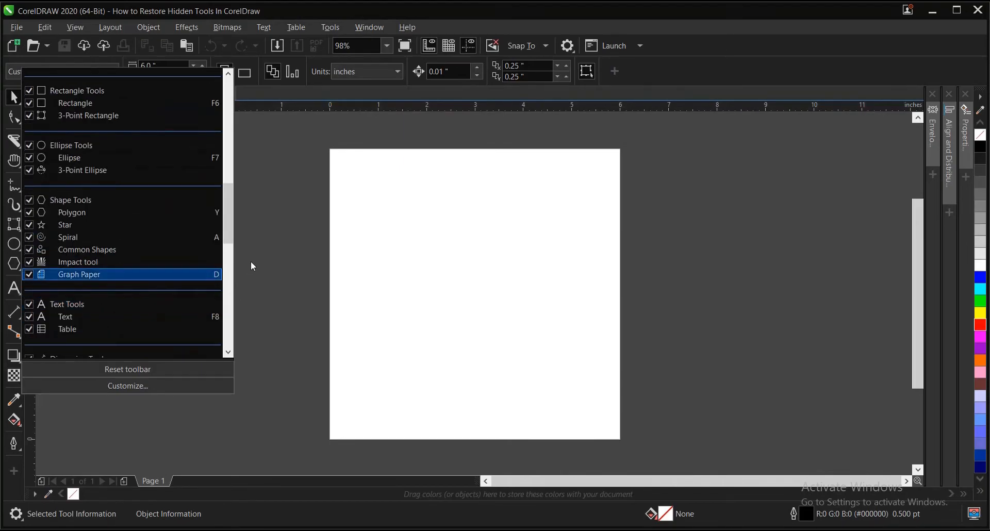
pyautogui.moveTo(265, 240)
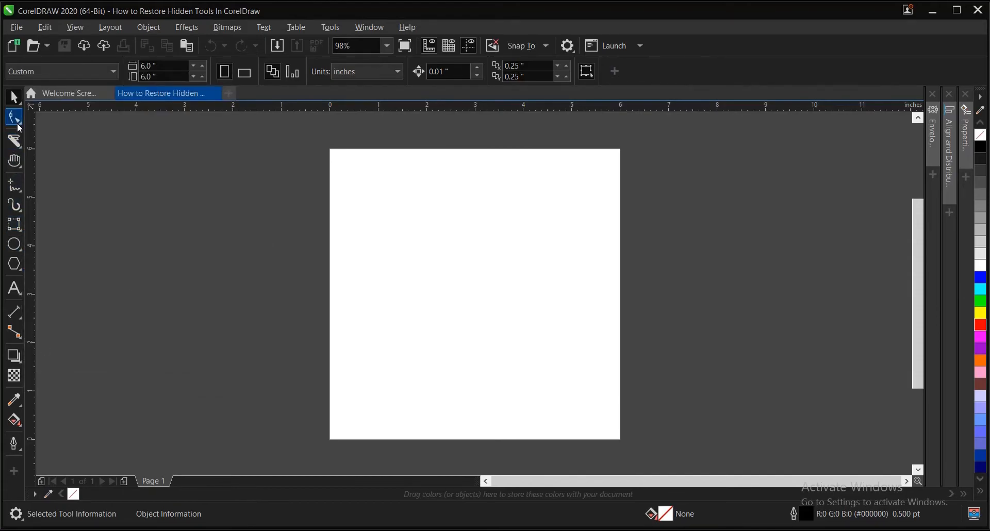
# - Choose Crop from its toolbox flyout, then return to the Pick tool
pyautogui.click(13, 141)
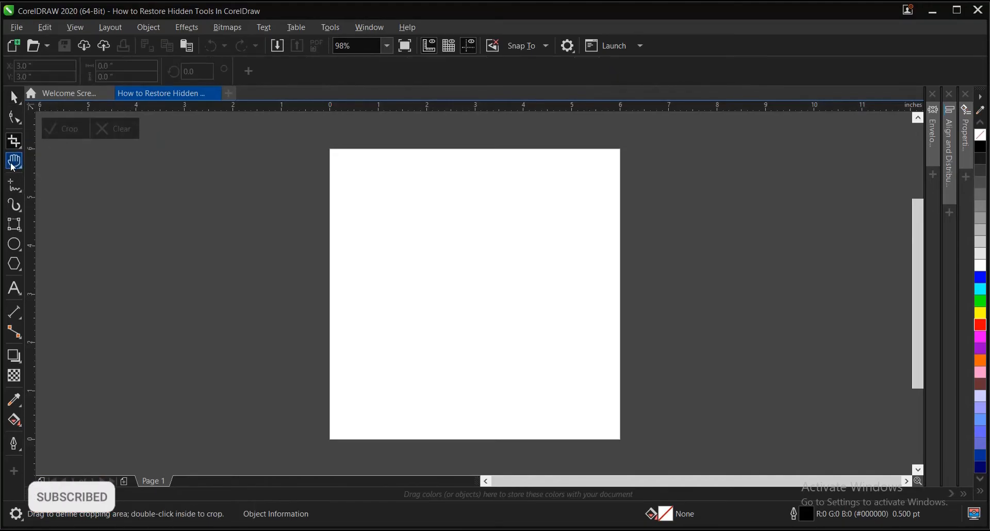
pyautogui.click(13, 224)
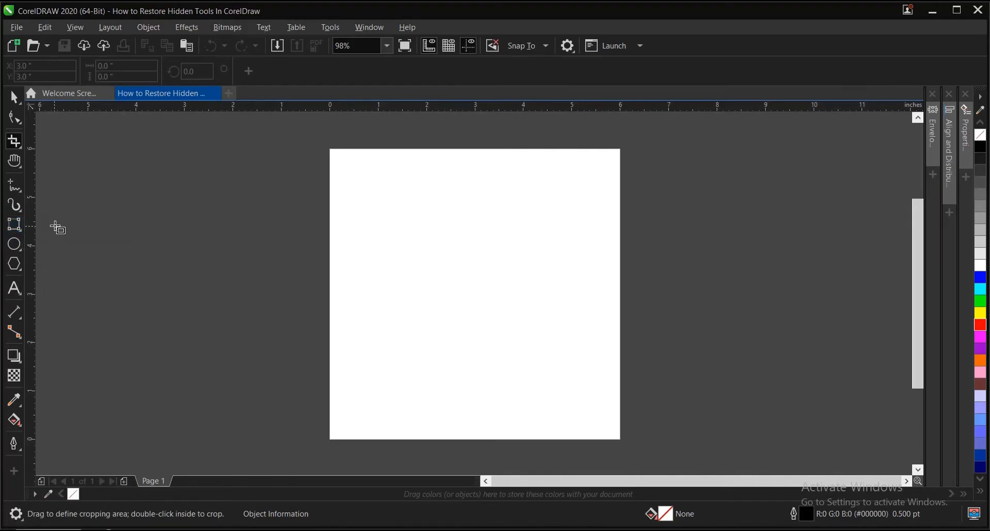
pyautogui.click(14, 224)
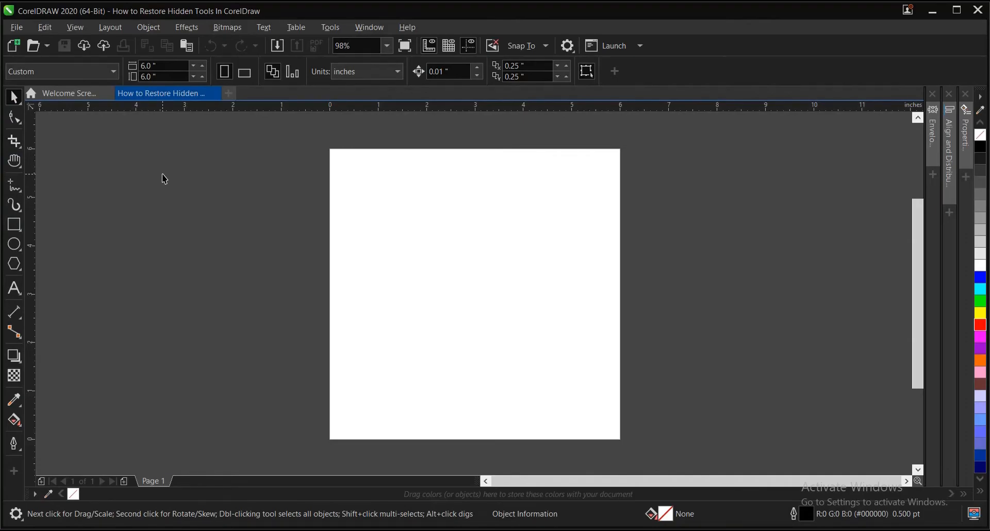
pyautogui.moveTo(29, 140)
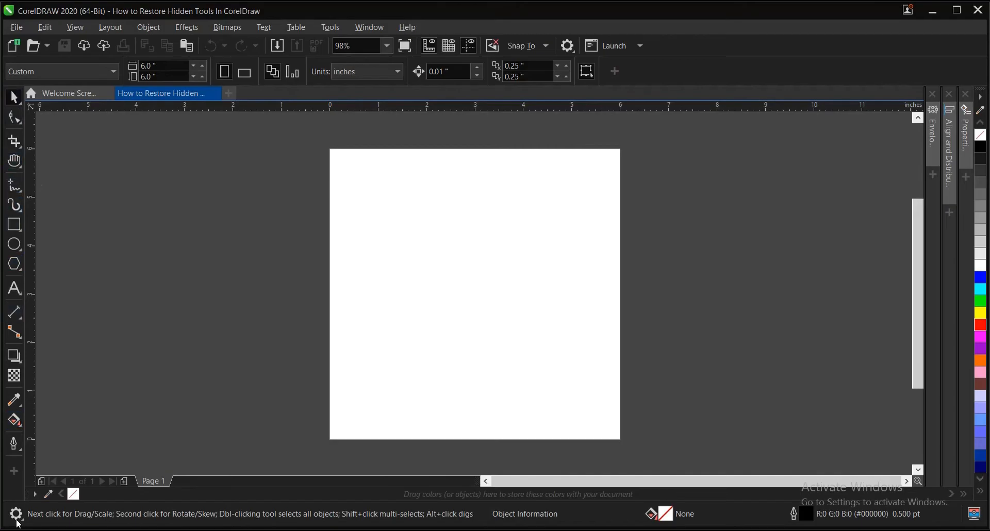
pyautogui.moveTo(151, 309)
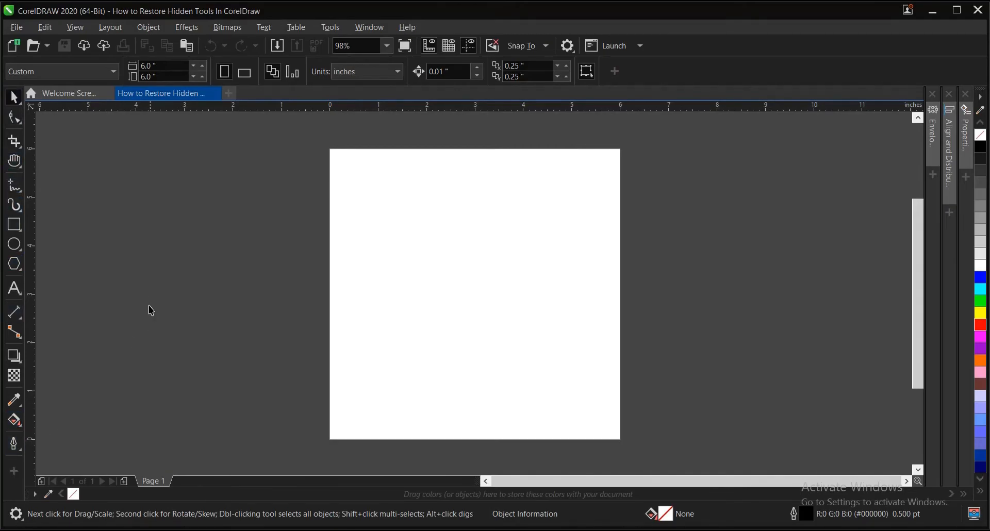
pyautogui.moveTo(209, 200)
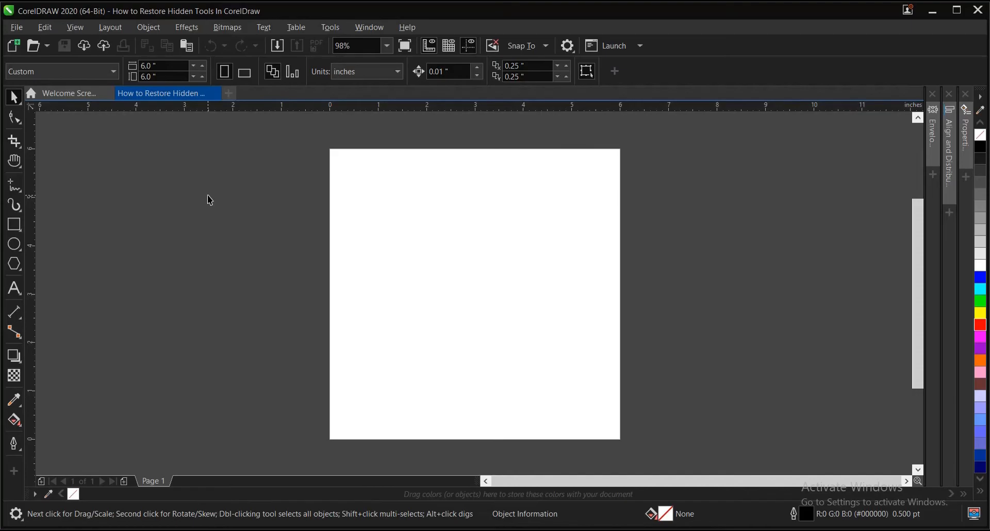
pyautogui.moveTo(68, 321)
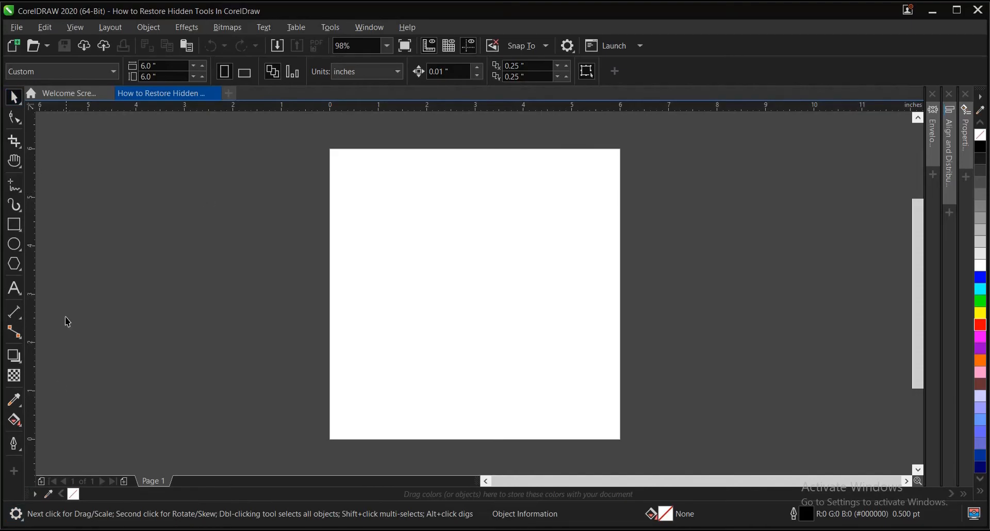
pyautogui.moveTo(33, 405)
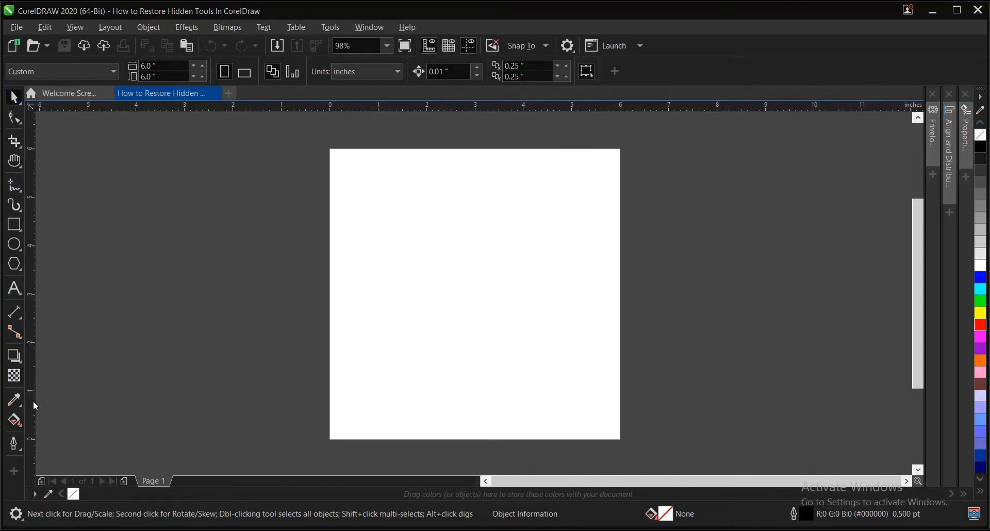
pyautogui.moveTo(173, 297)
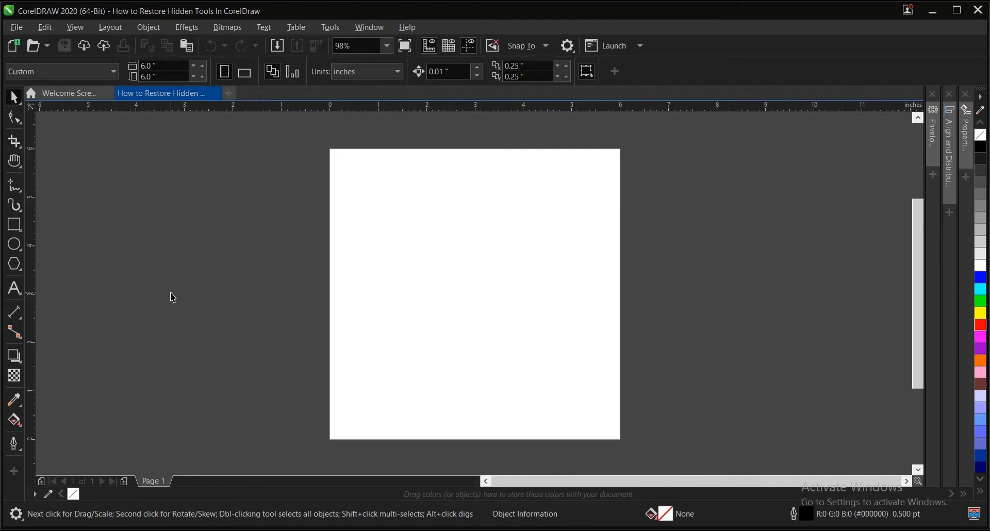
pyautogui.moveTo(315, 224)
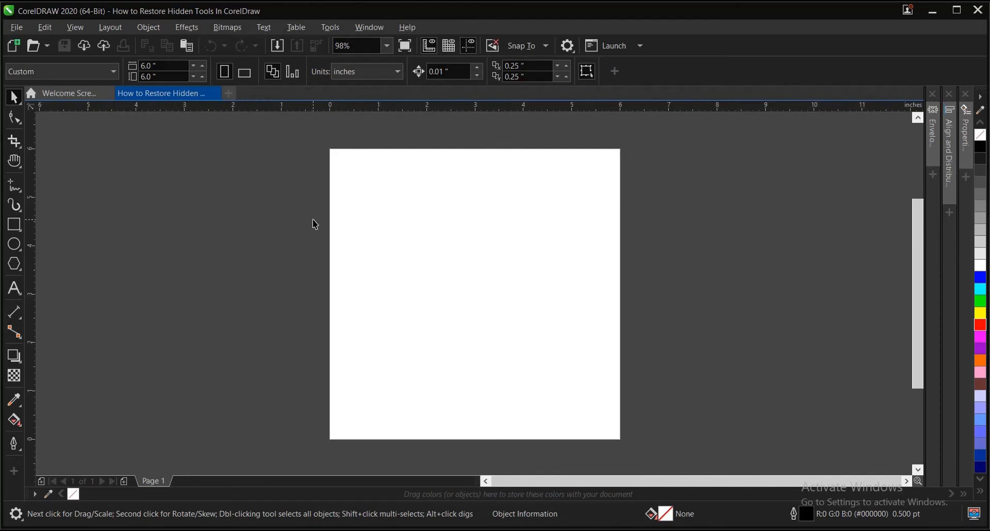